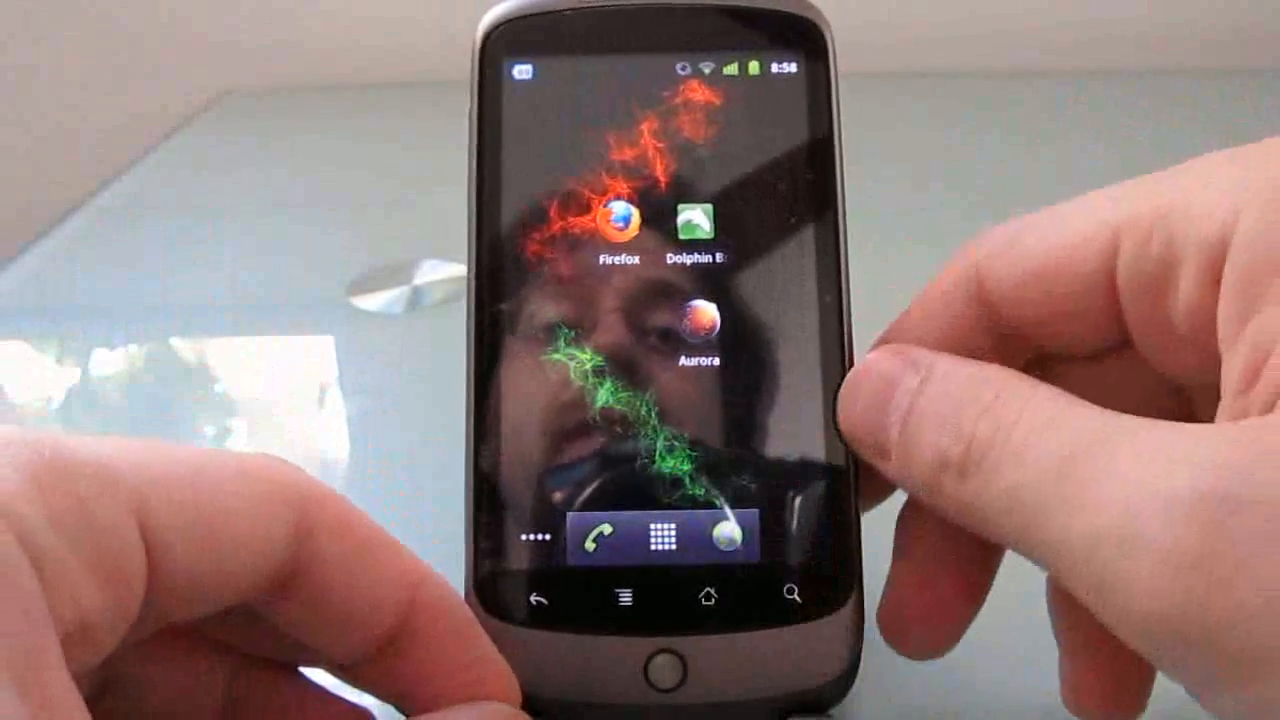
Step: Launch Dolphin Browser HD from the home screen onto its Speed Dial page
left_click(700, 224)
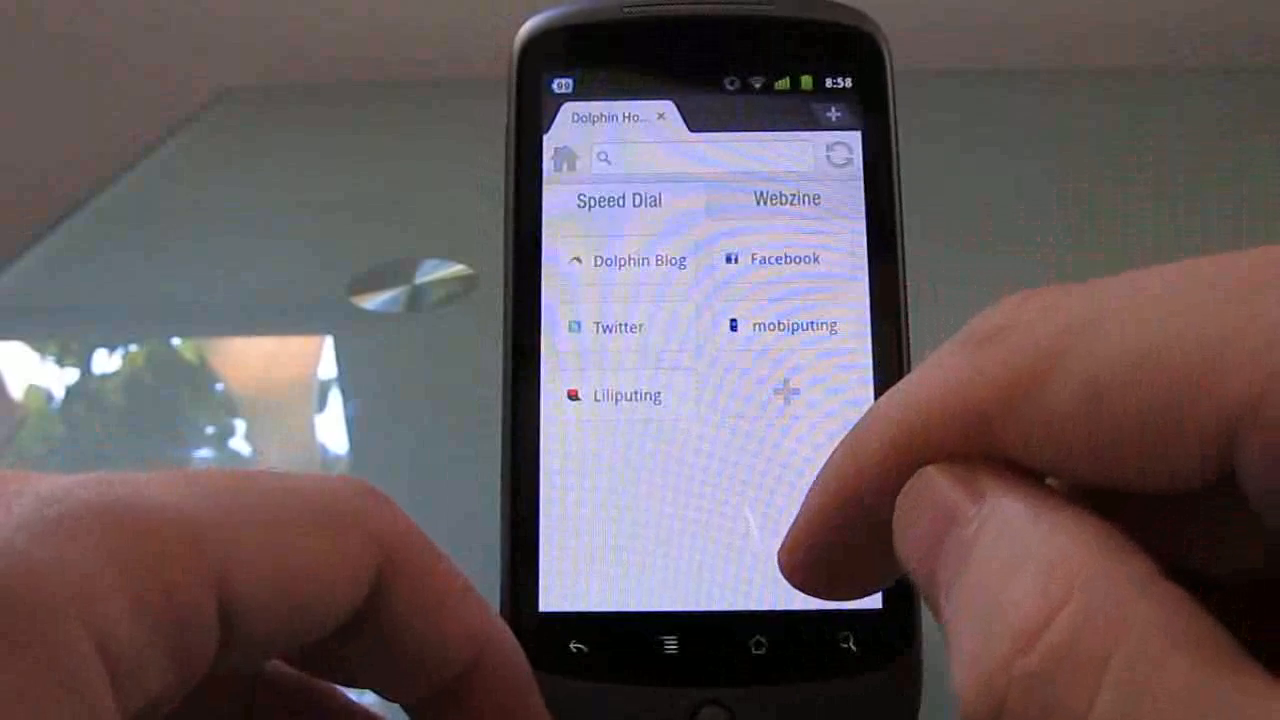
Step: Visit the mobiputing Speed Dial site, then bring up the Webzine page in a new tab
left_click(792, 324)
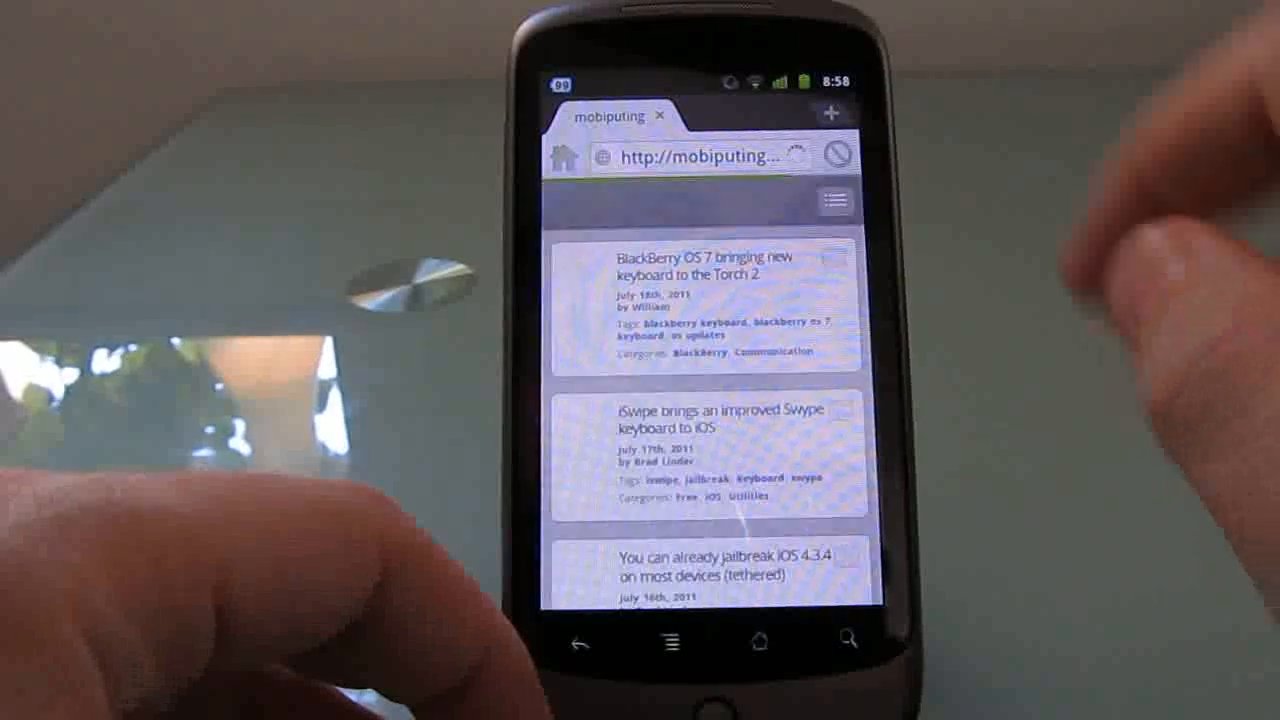
left_click(830, 112)
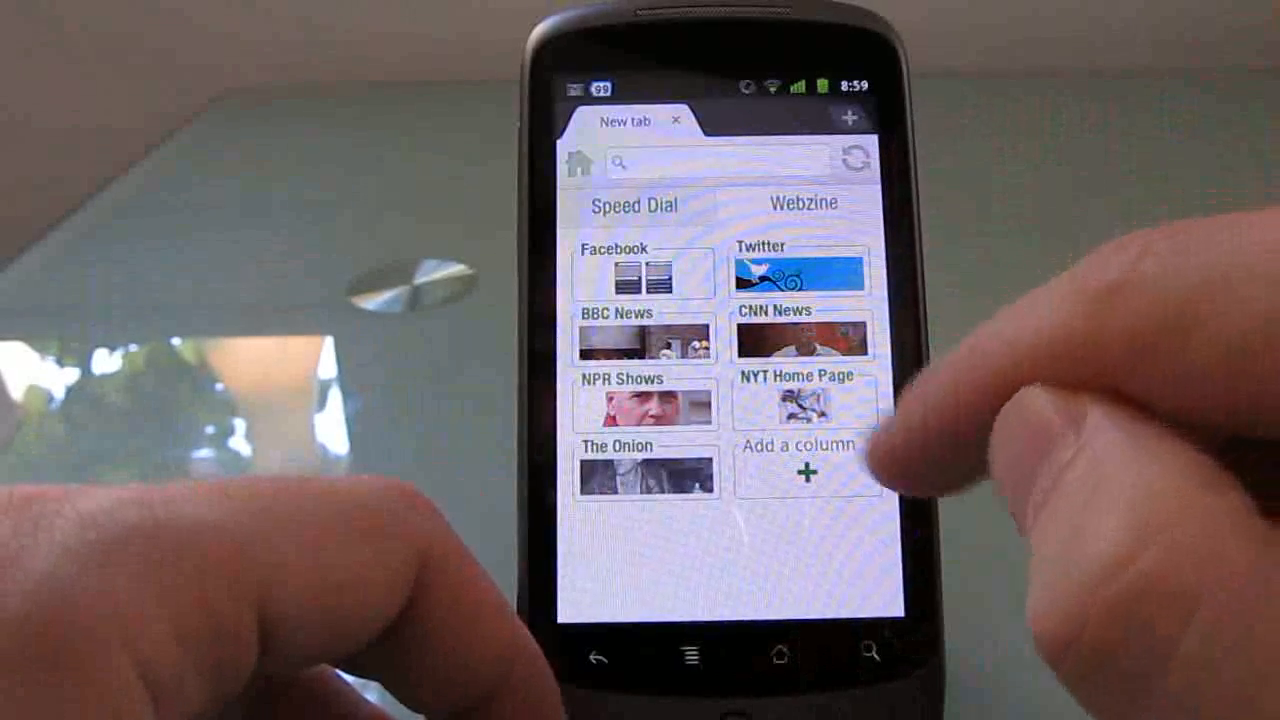
Step: Browse the Add more columns catalogue, then open the BBC News article 'German euro-gripes'
left_click(806, 476)
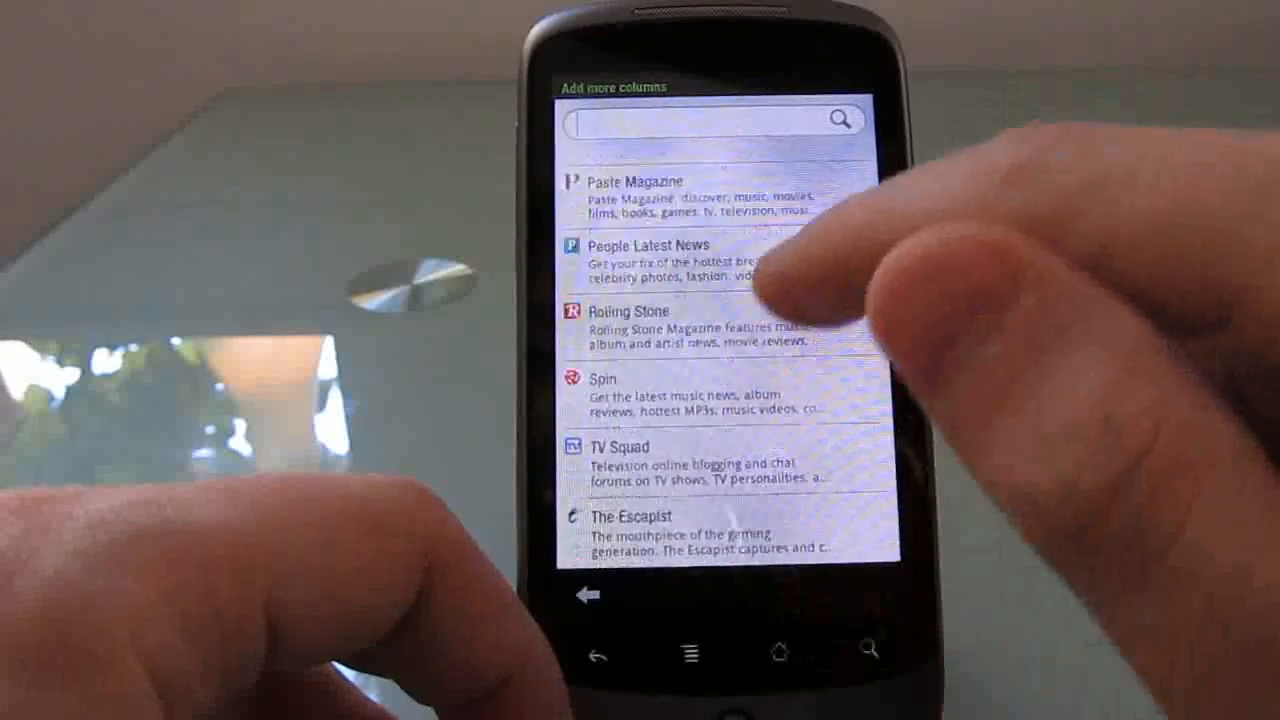
scroll("down", 3)
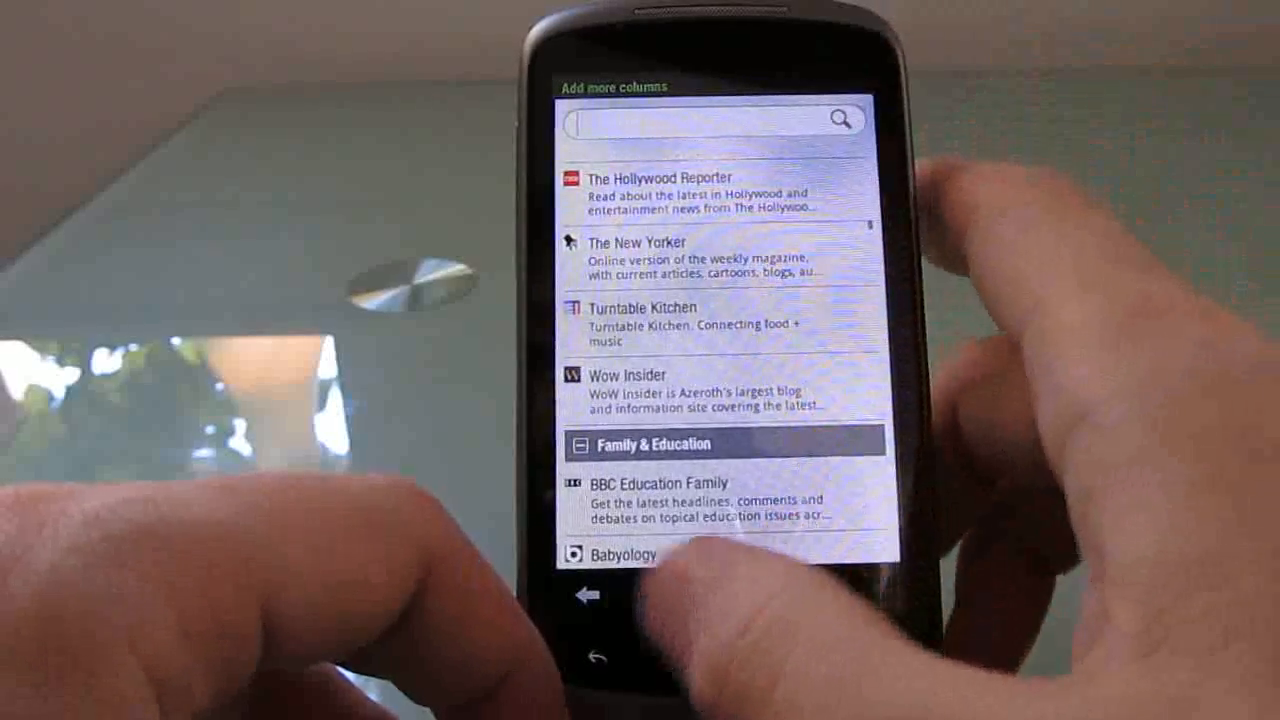
left_click(584, 596)
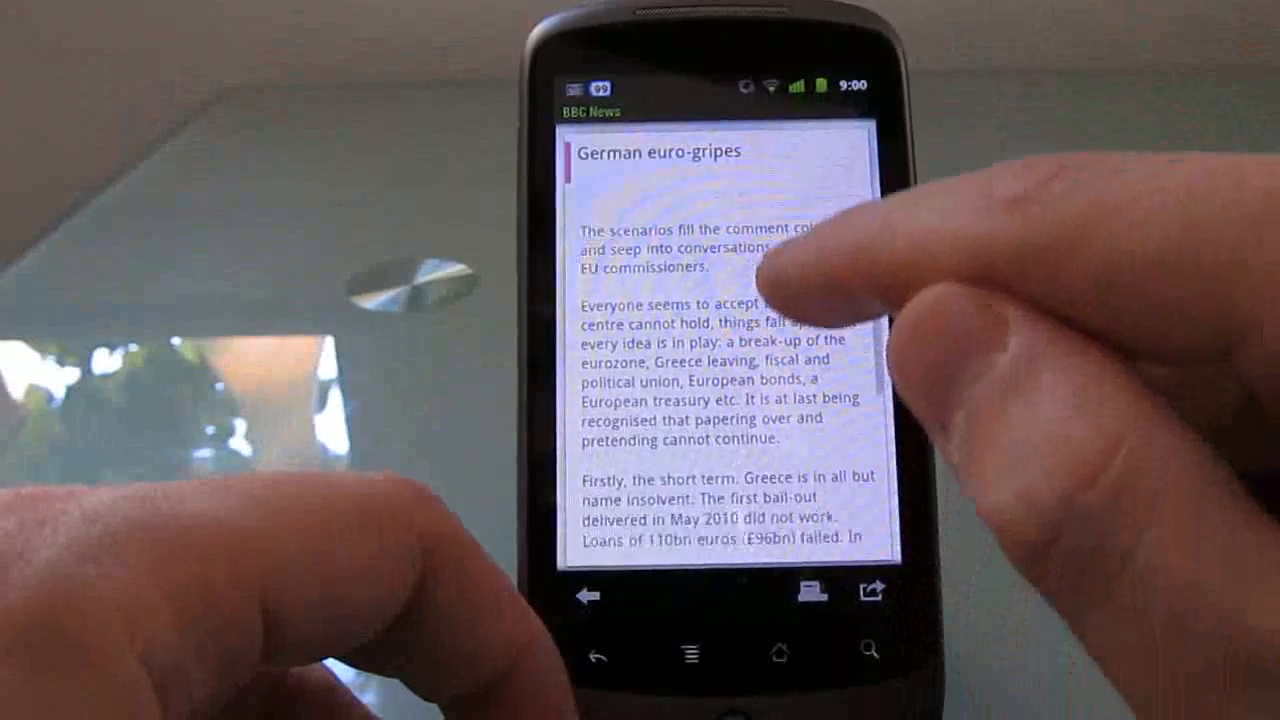
Step: Scroll down through the BBC News article before moving to the Facebook column feed
scroll("down", 3)
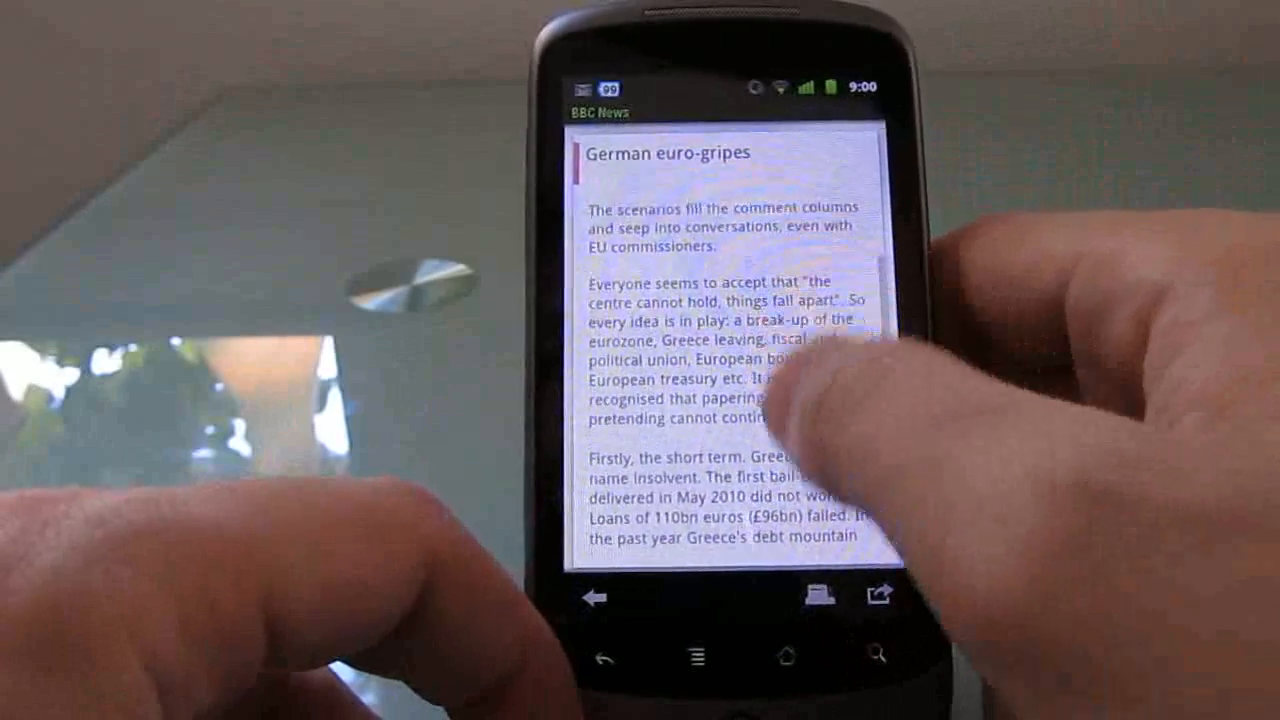
scroll("down", 3)
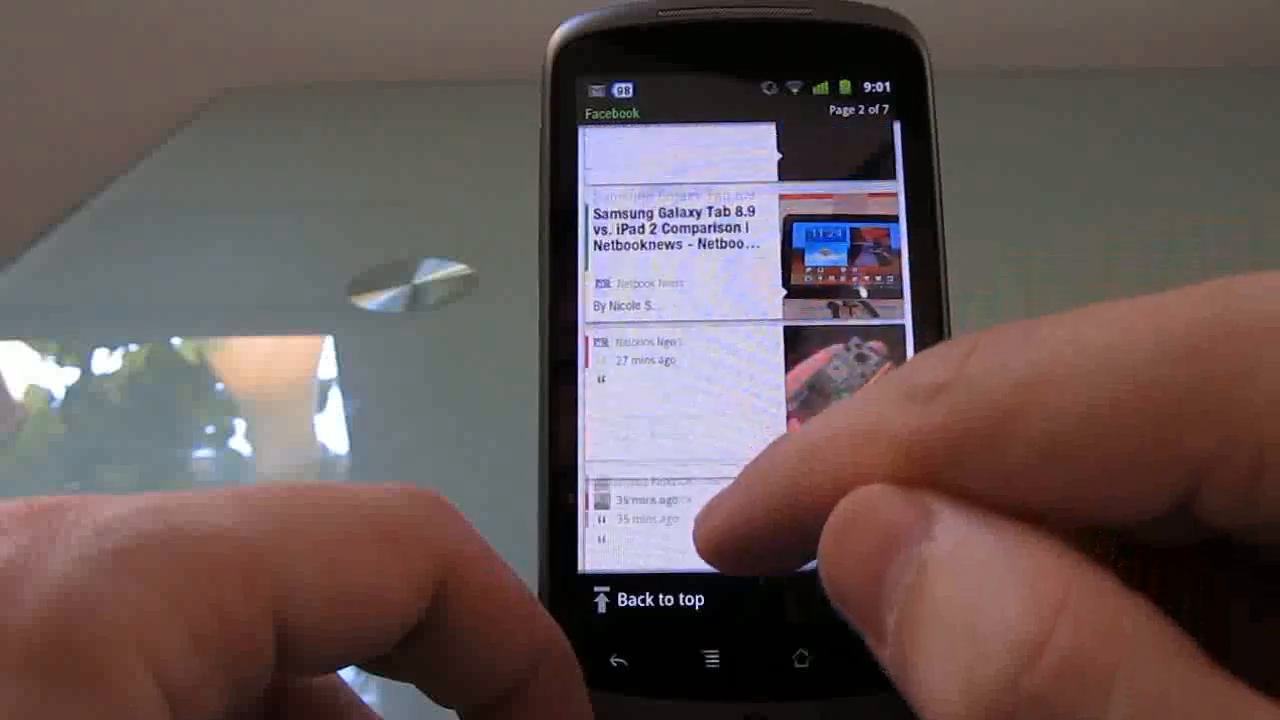
Step: Read the Samsung Galaxy Tab 8.9 comparison post, then close the Facebook column to the Webzine grid
left_click(680, 240)
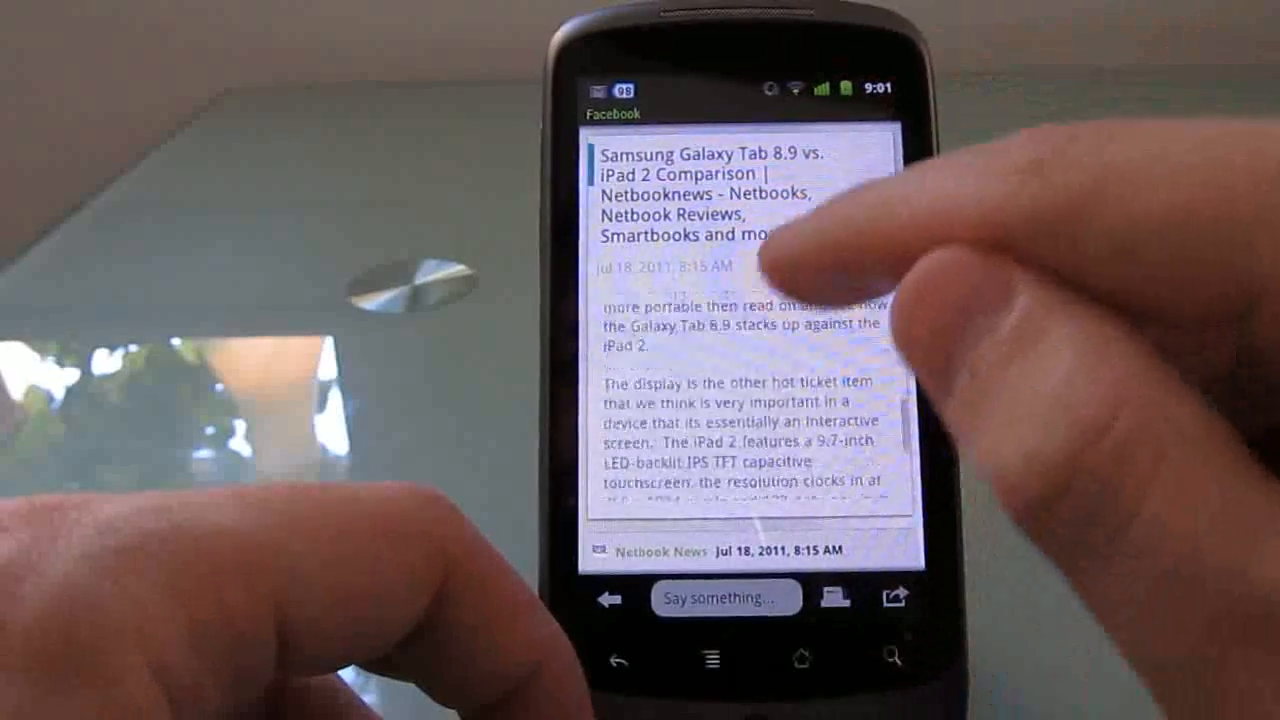
scroll("down", 3)
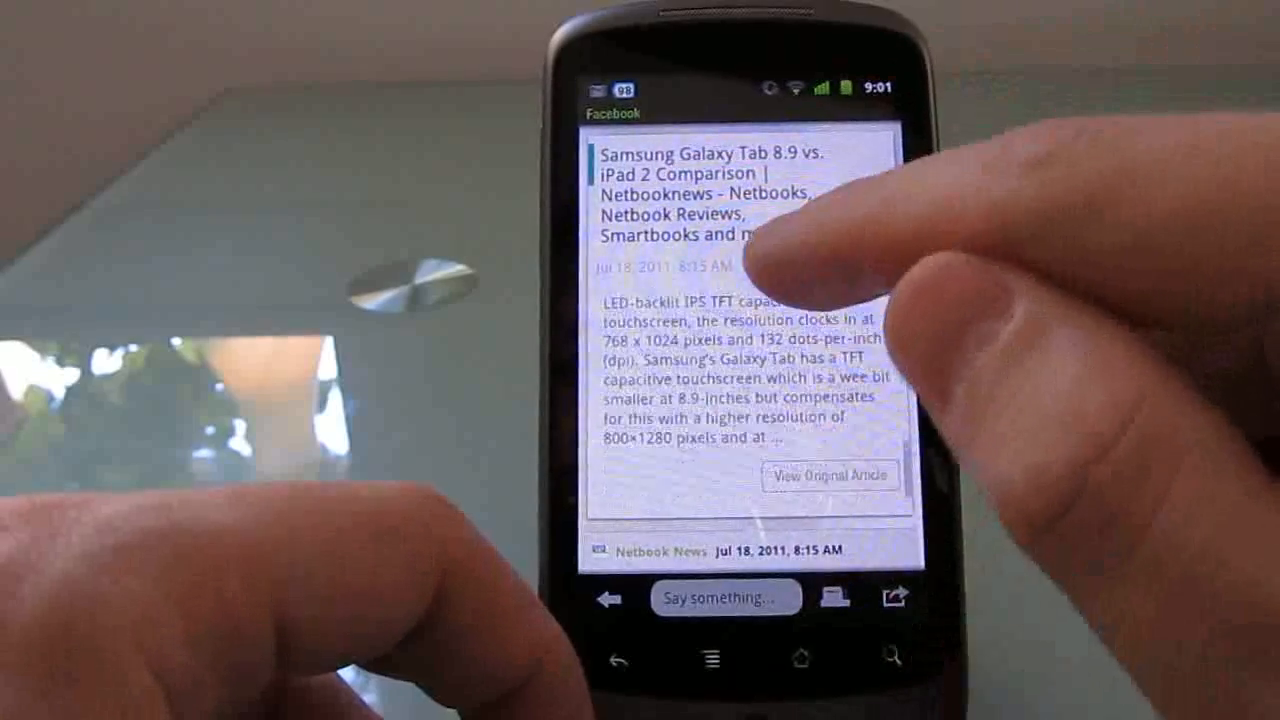
scroll("up", 3)
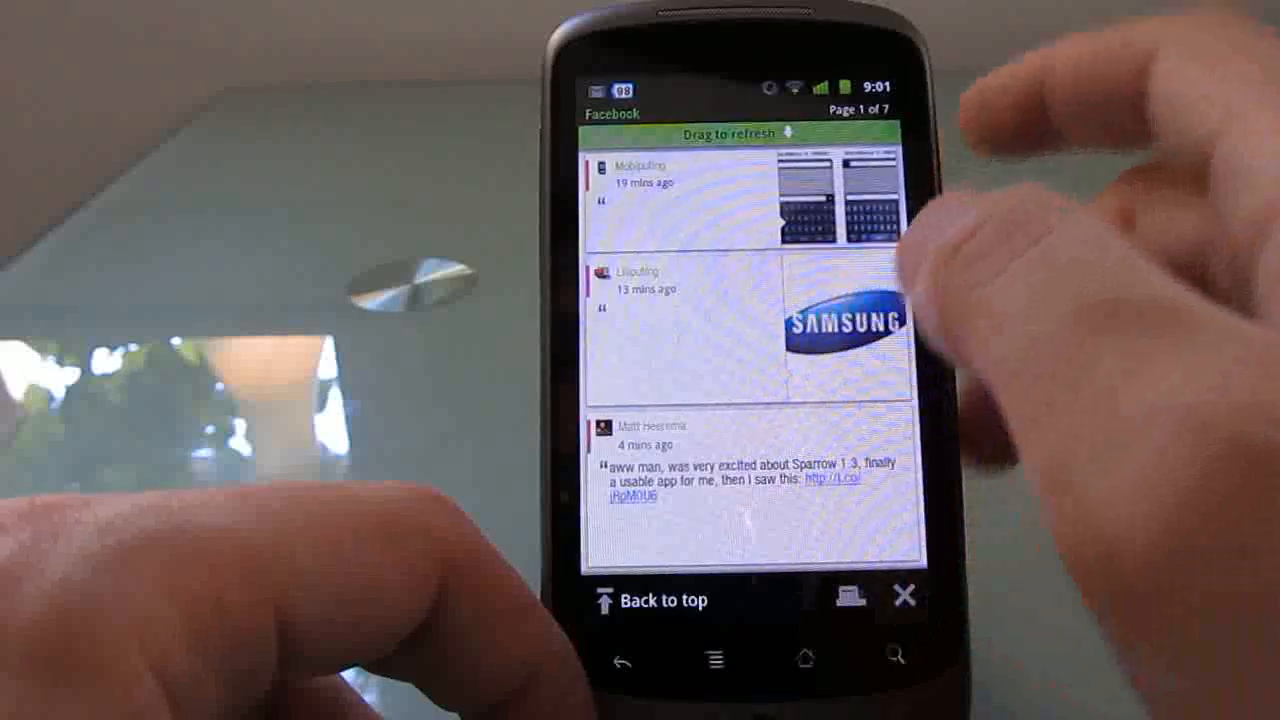
left_click(700, 196)
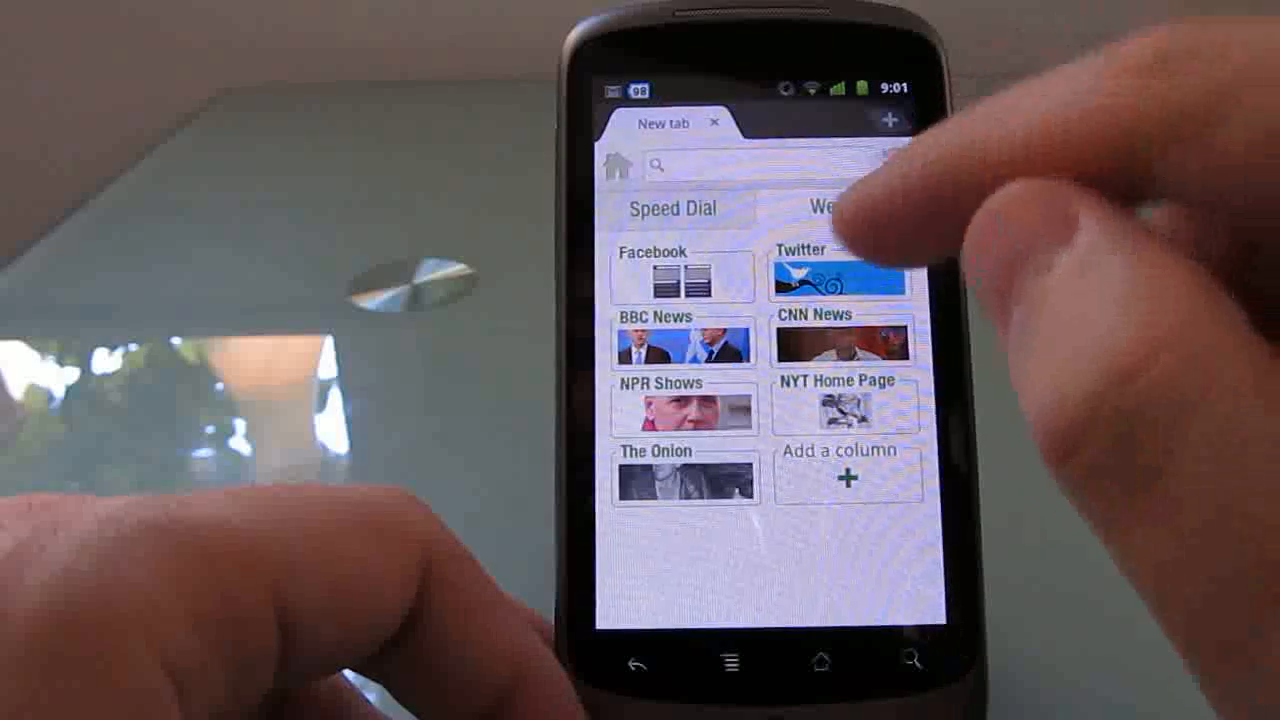
Step: View and close the Twitter column feed, then show the browser's options menu via the Menu key
left_click(844, 276)
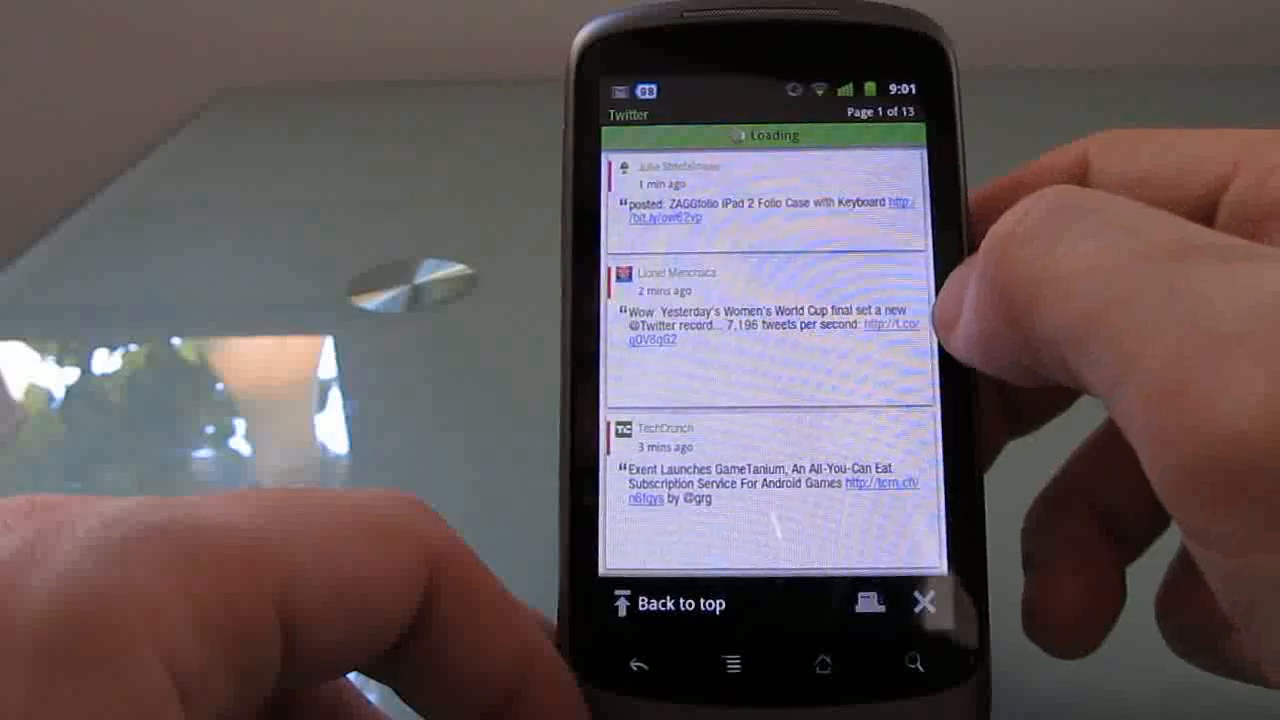
left_click(760, 330)
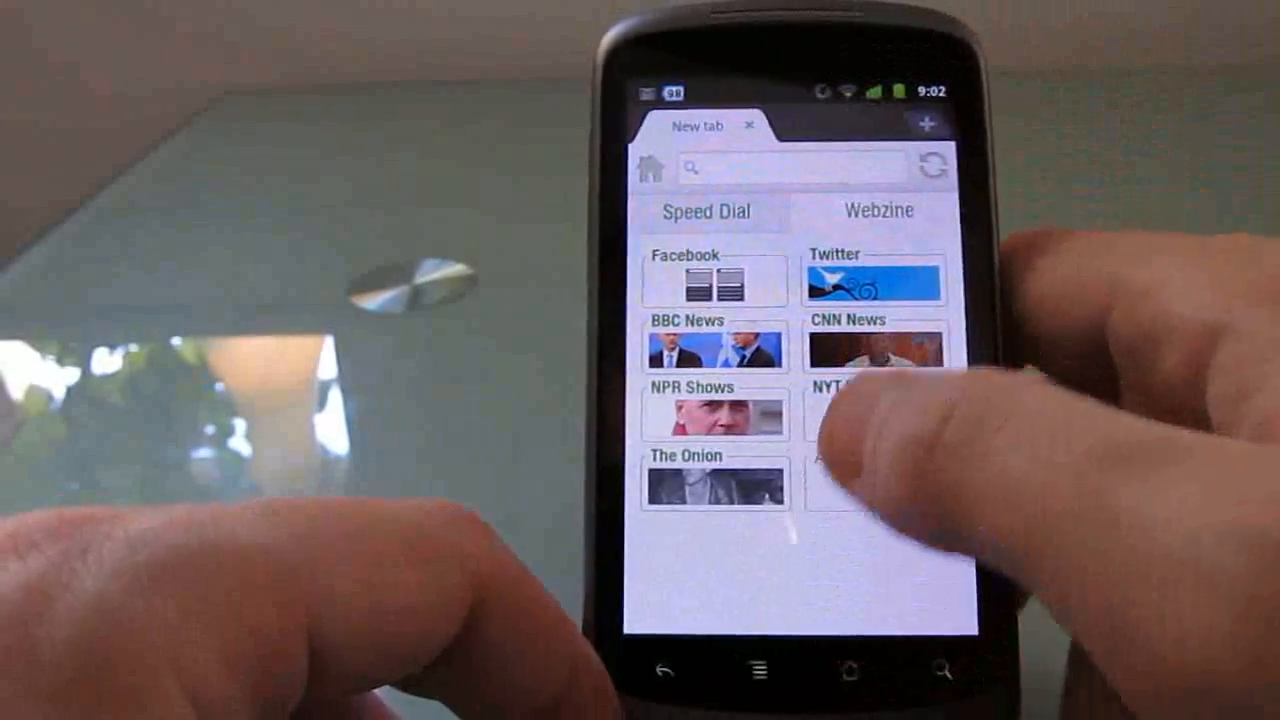
left_click(752, 672)
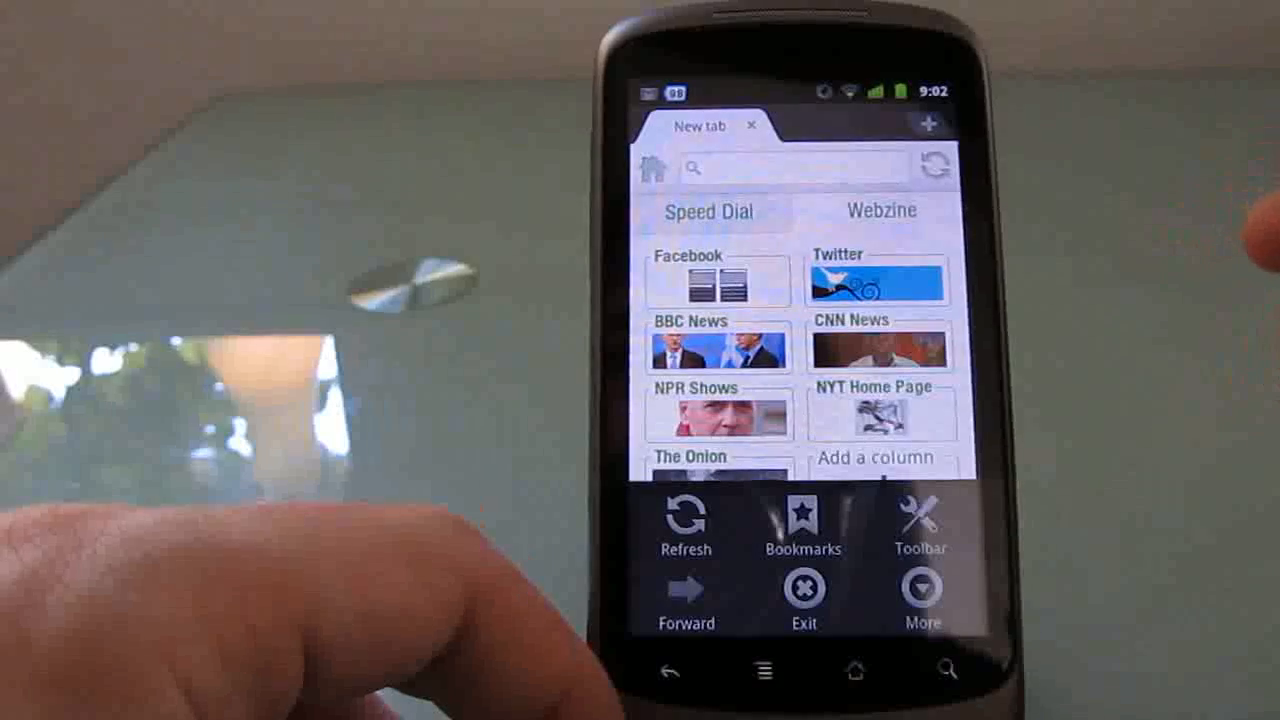